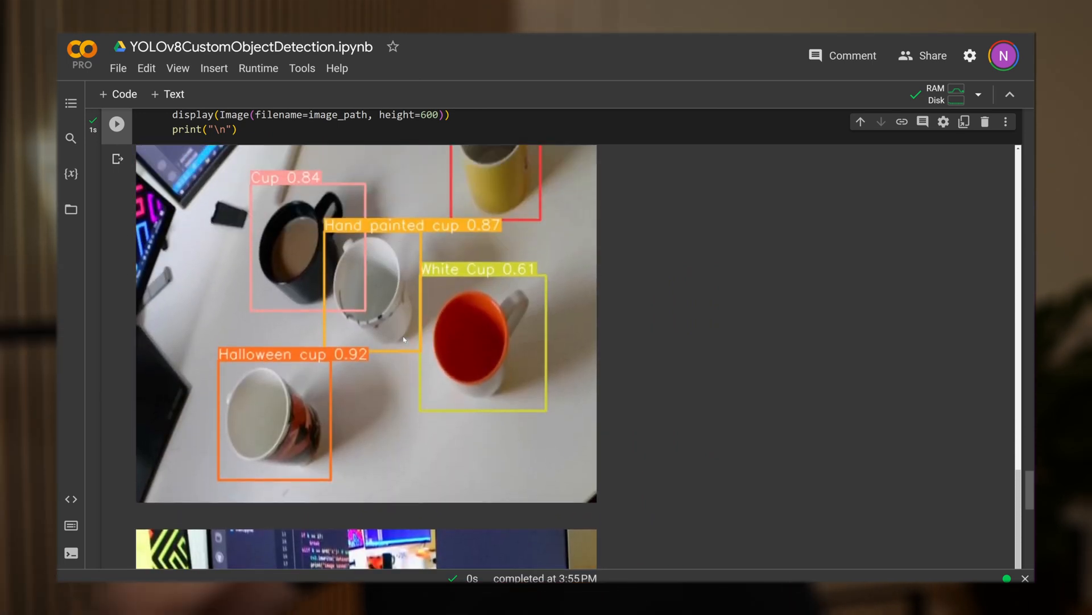
Scroll back up to the How to Train YOLOv8 section at the top of the notebook.
scroll("up", 3)
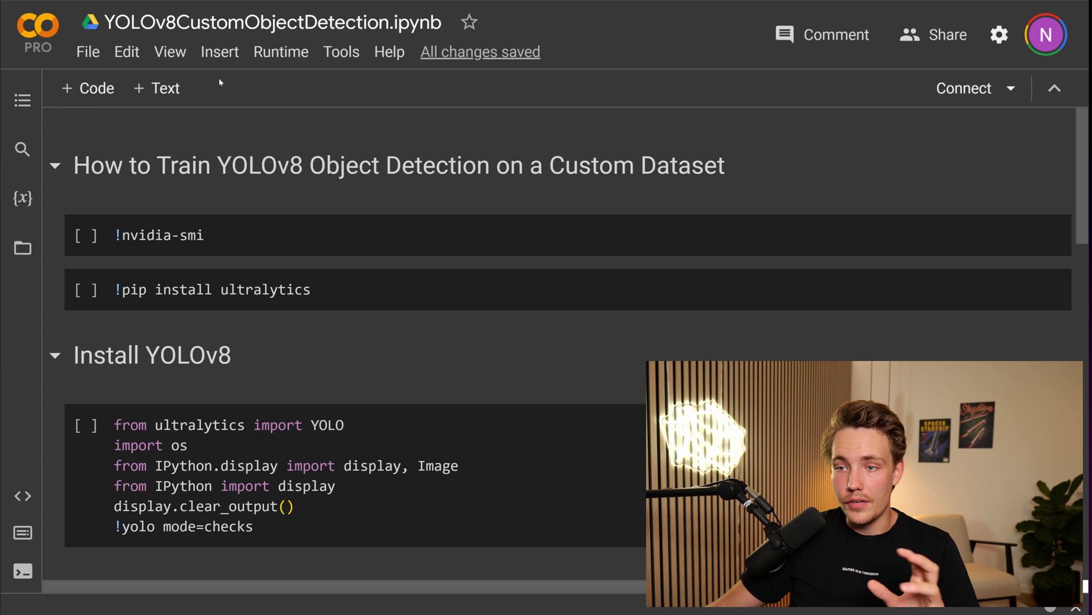
left_click(282, 51)
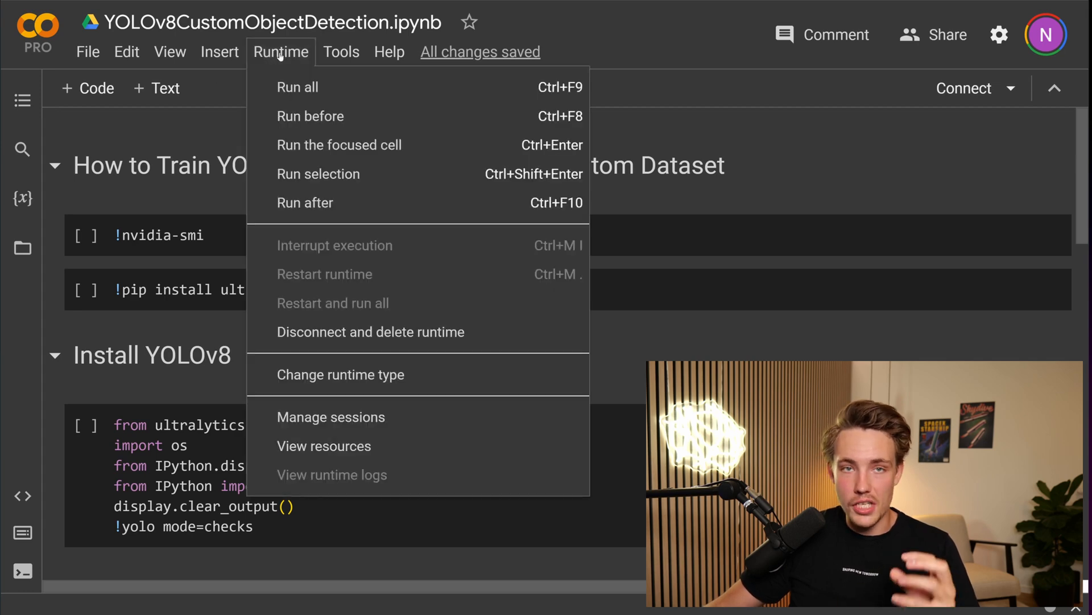
mouse_move(340, 374)
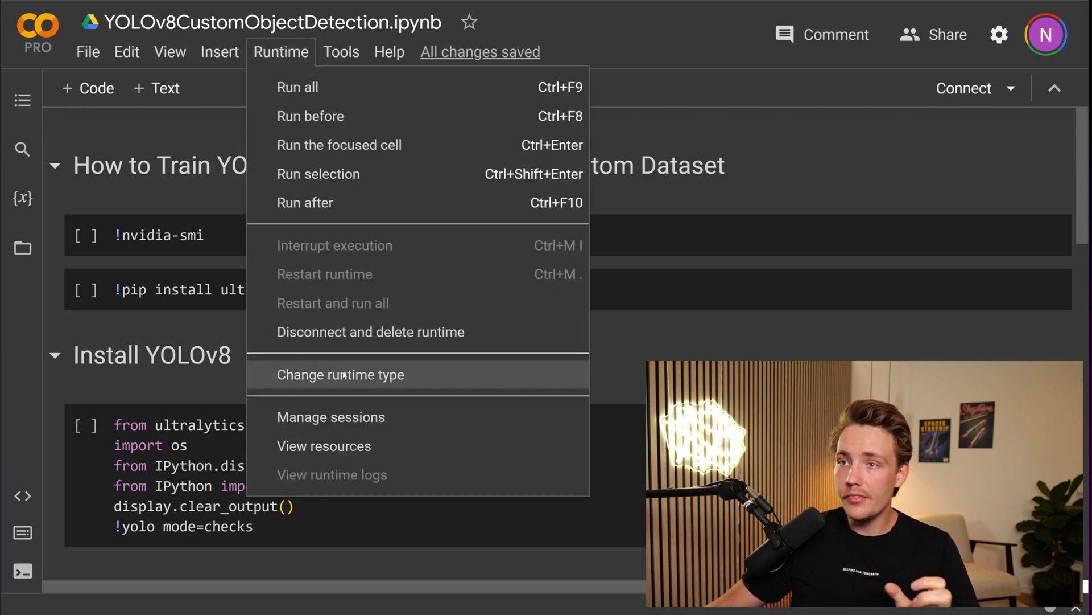
left_click(340, 374)
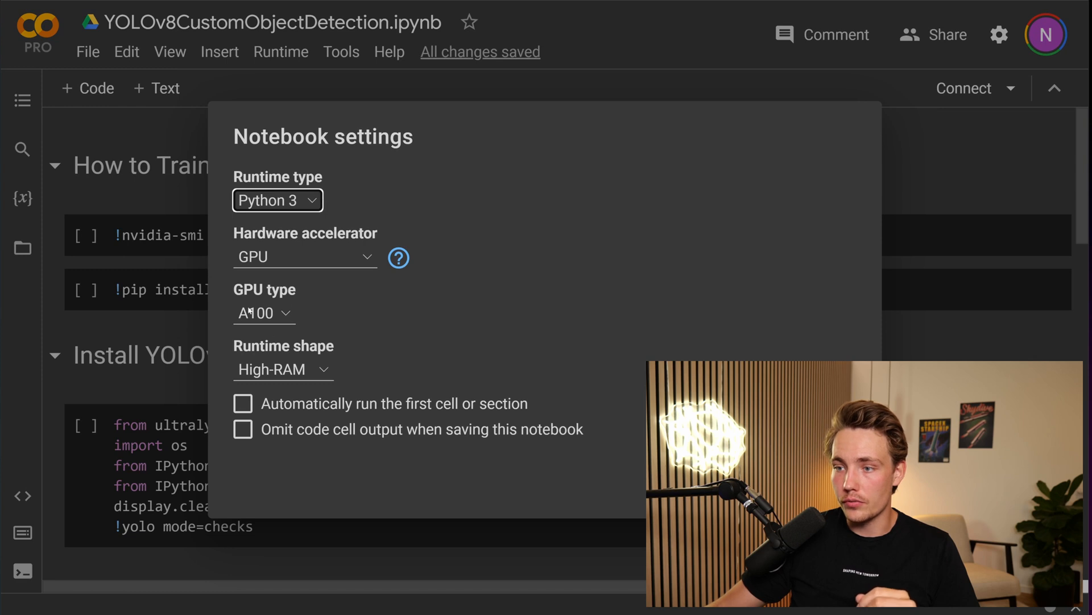
mouse_move(380, 271)
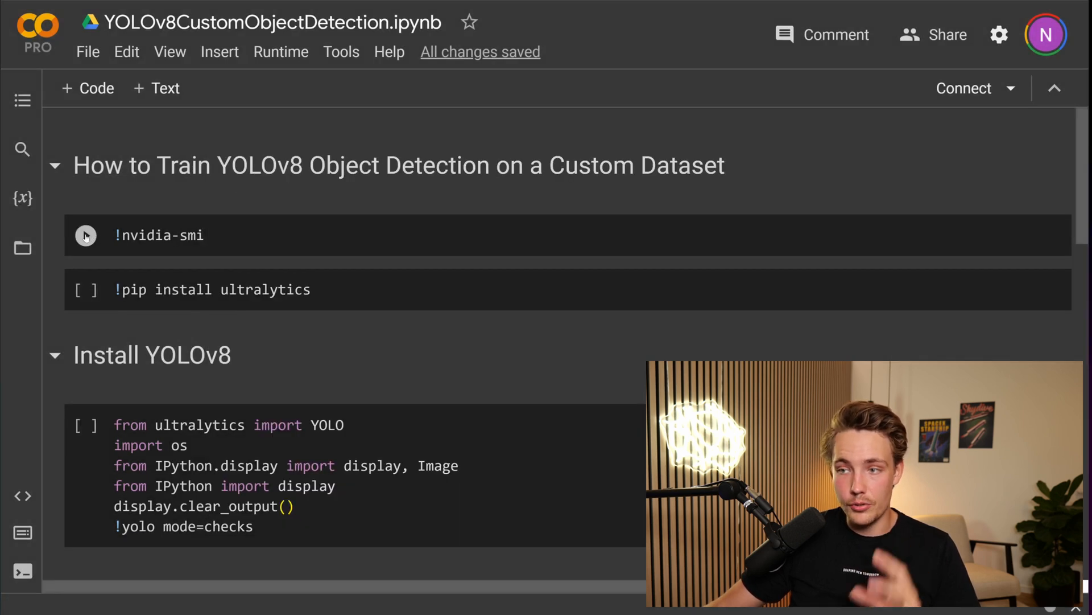
Run the !nvidia-smi cell, connecting the runtime and reporting a Tesla T4 GPU.
left_click(85, 235)
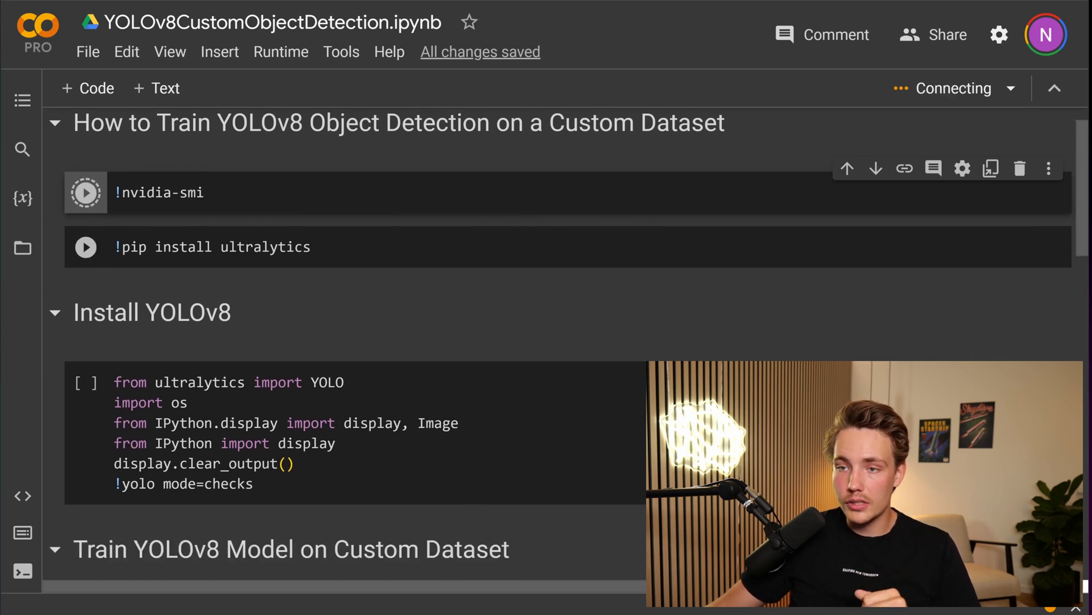
left_click(85, 192)
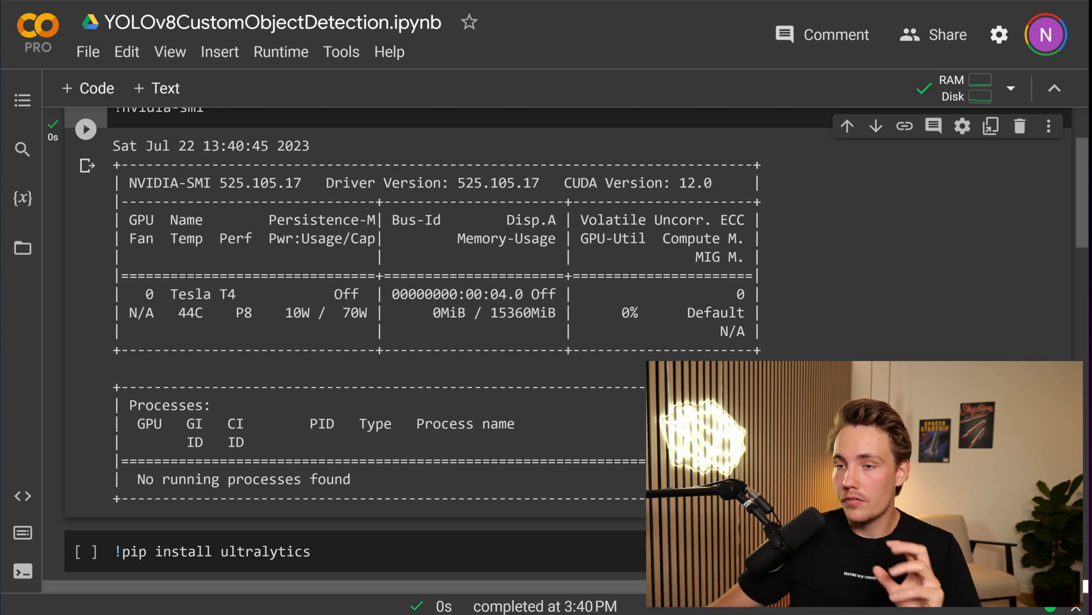
scroll("down", 3)
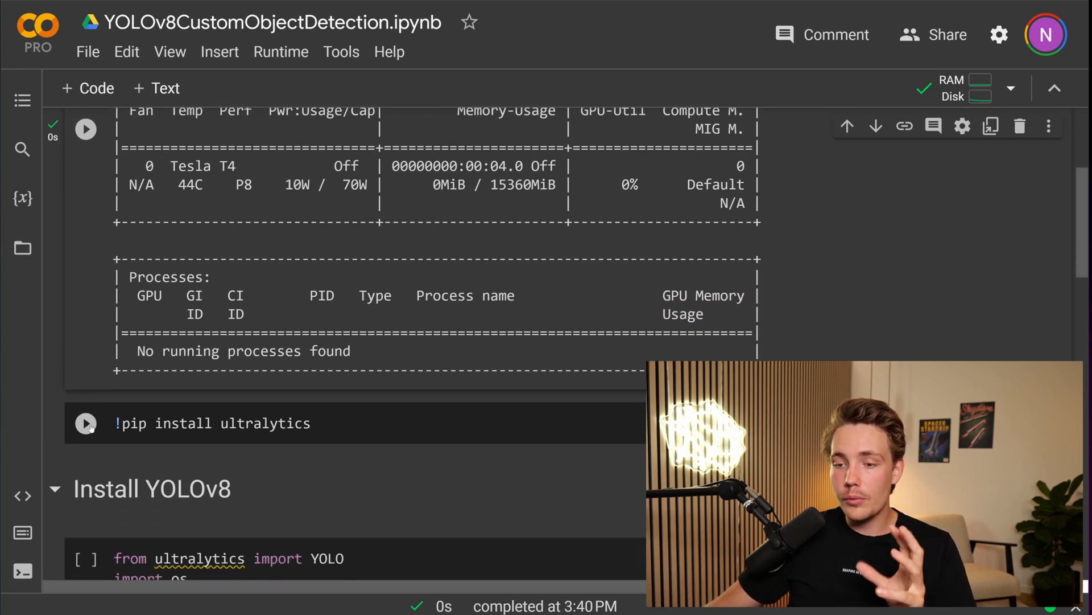
Run !pip install ultralytics, then the import cell with !yolo mode=checks reporting setup complete.
left_click(85, 424)
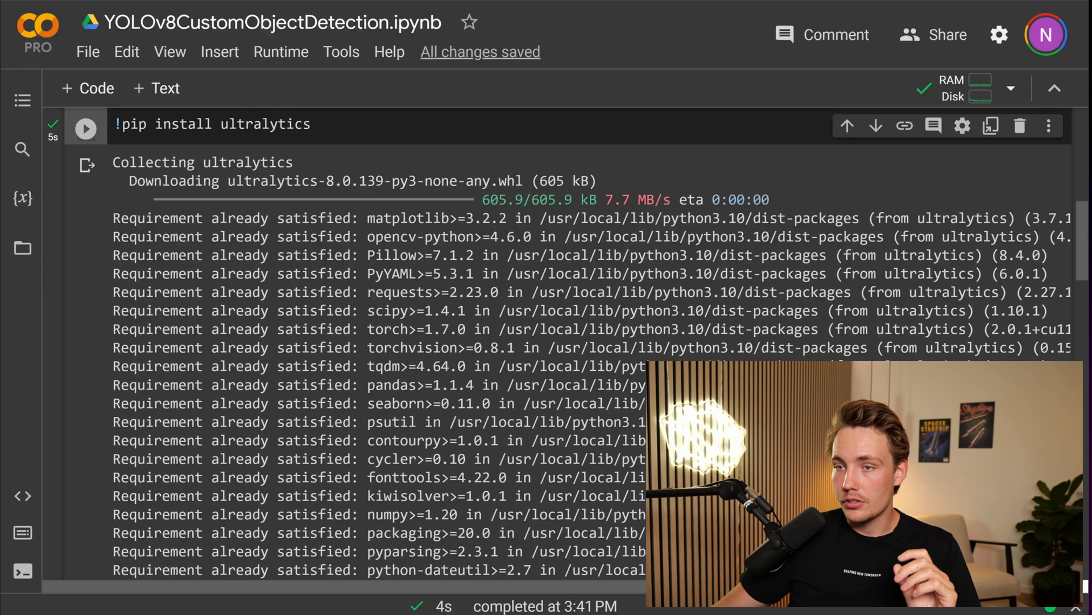
scroll("down", 3)
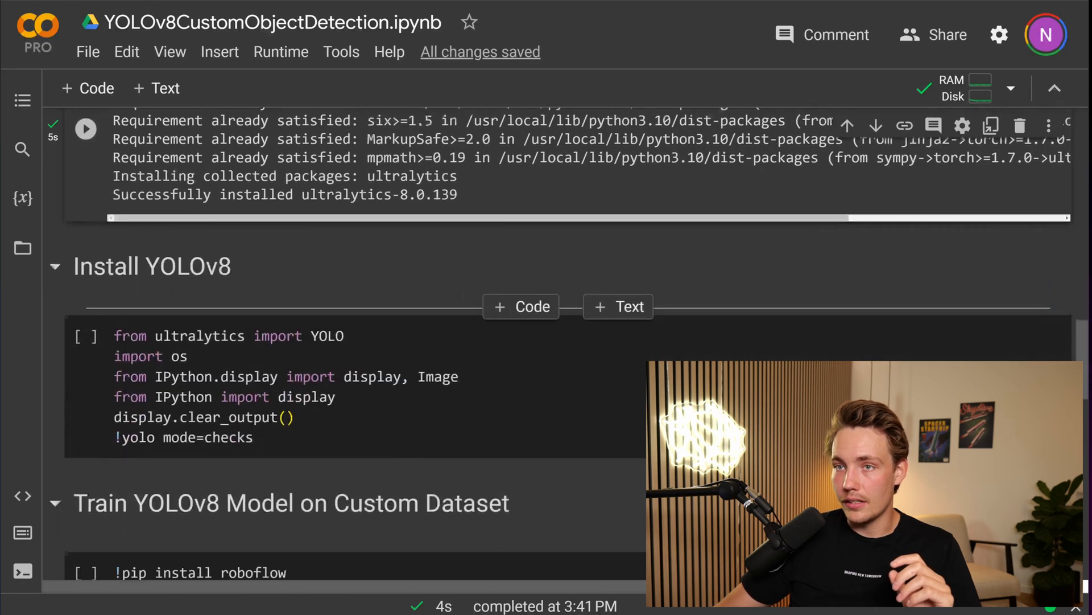
scroll("up", 3)
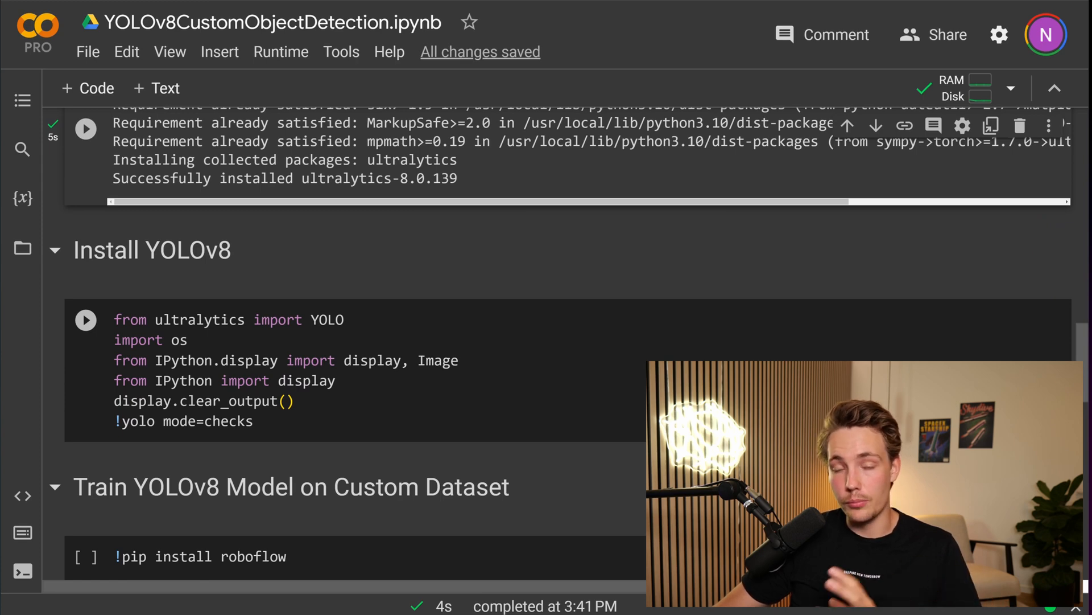
left_click(85, 319)
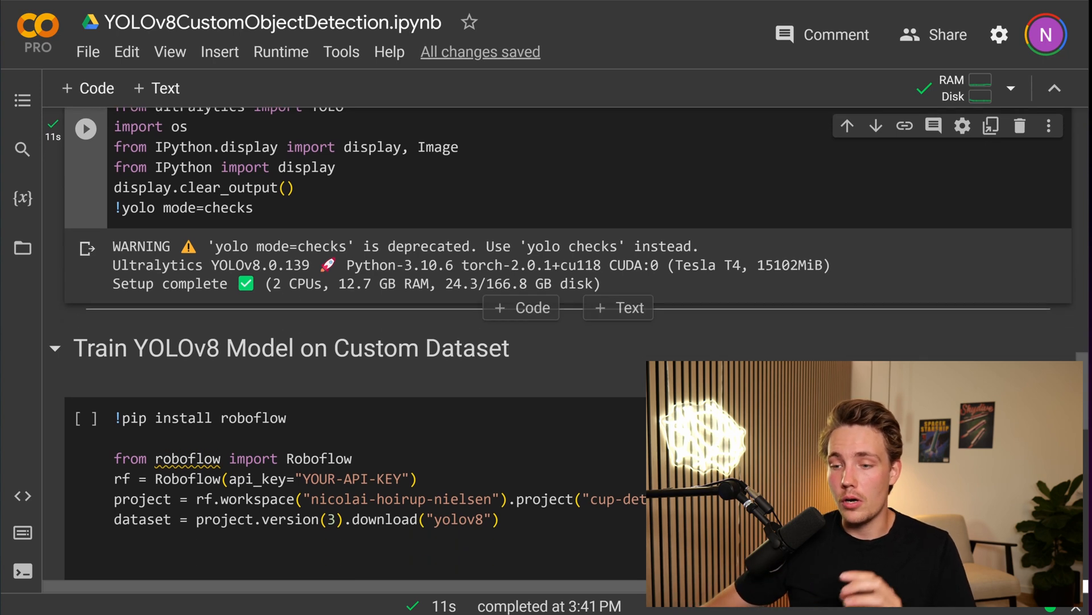
scroll("down", 3)
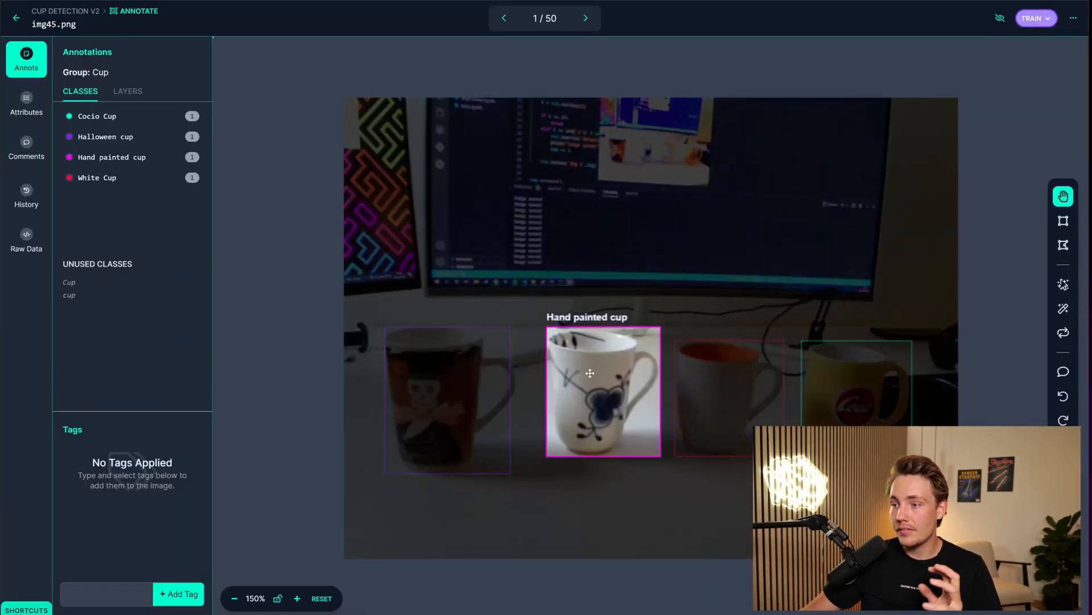
Select the Halloween cup box on img45.png, try the Bounding Box Tool, and return to the Dataset page.
left_click(730, 393)
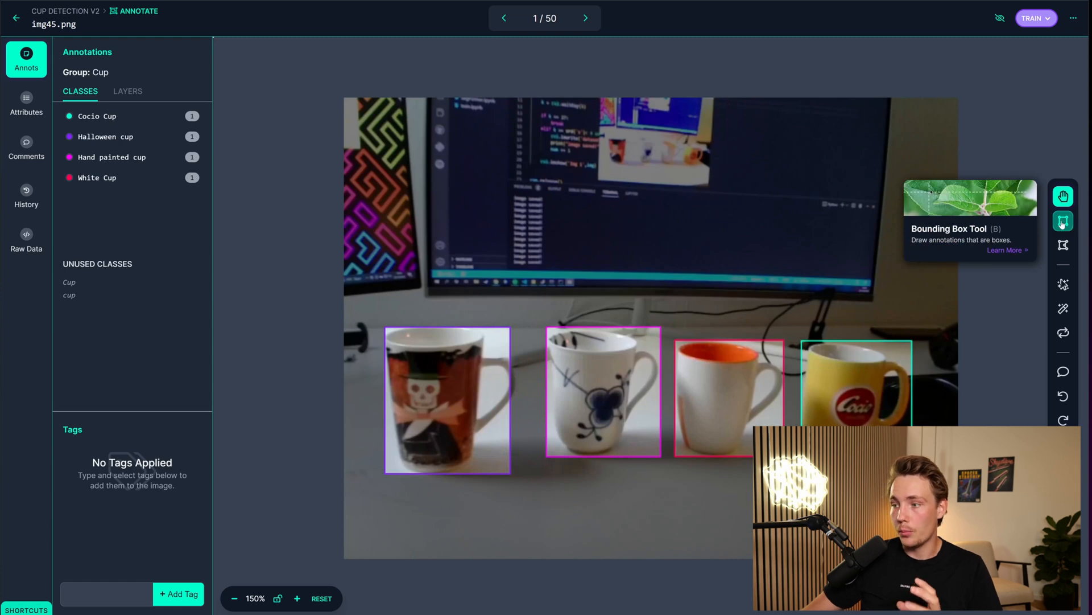
left_click(446, 400)
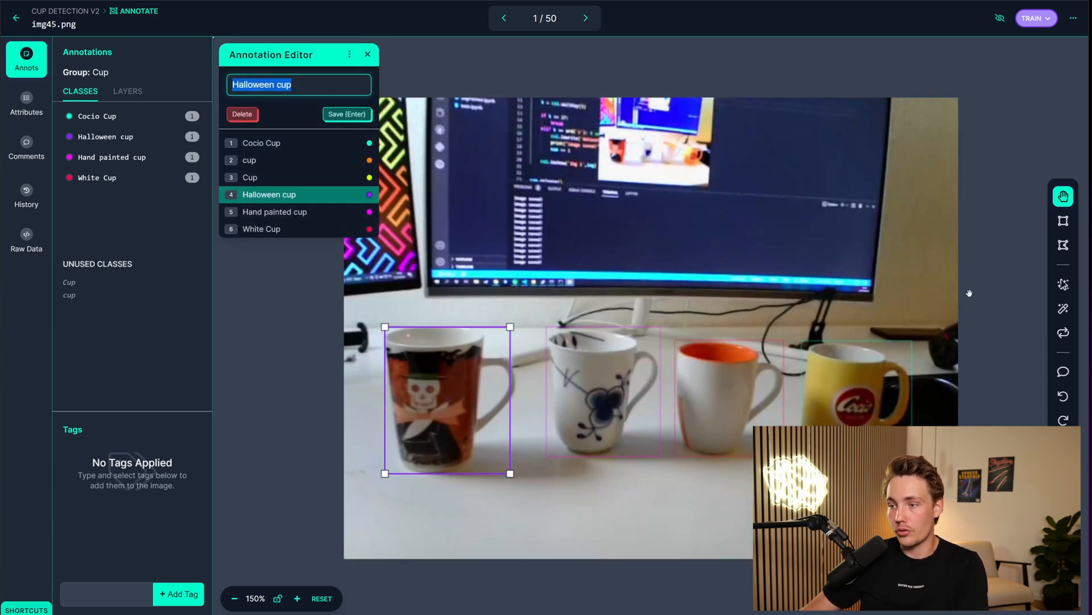
left_click(1063, 220)
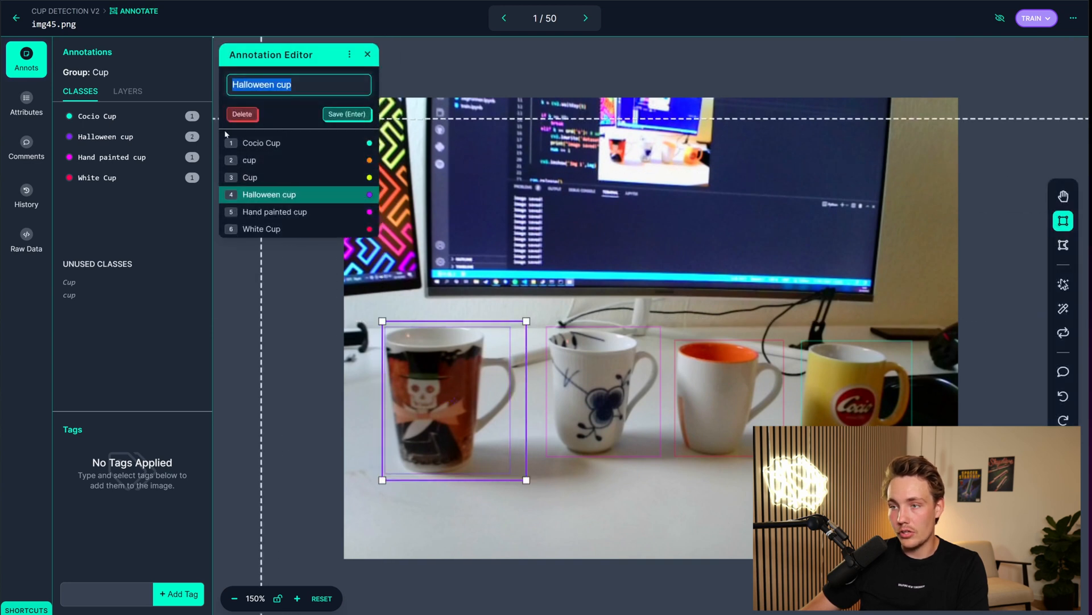
left_click(347, 113)
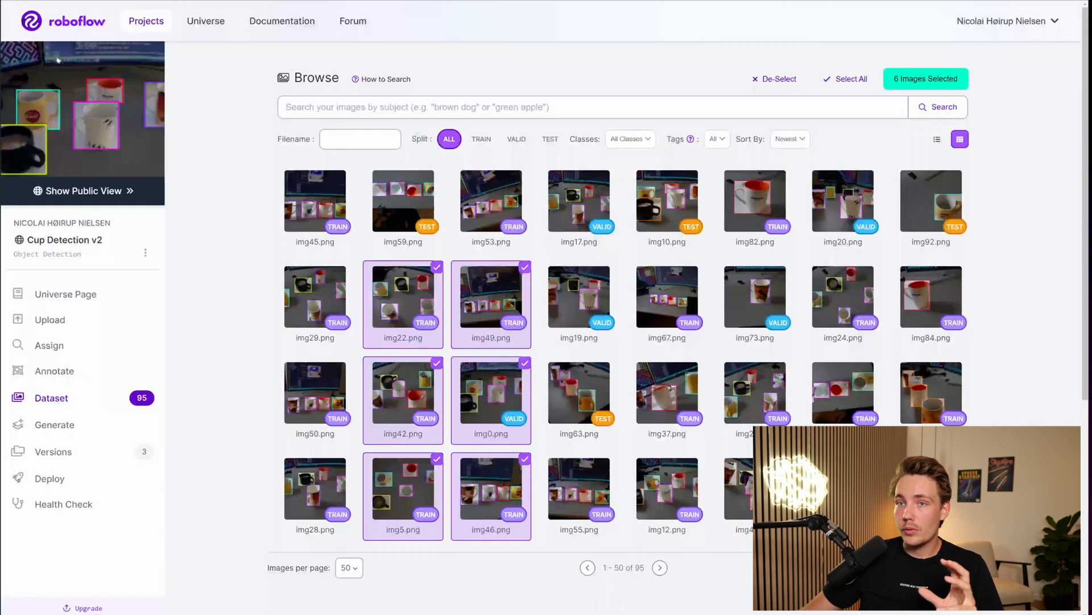
From Versions, export Cup Detection v2 version 3 as YOLOv8 with download code shown.
left_click(53, 452)
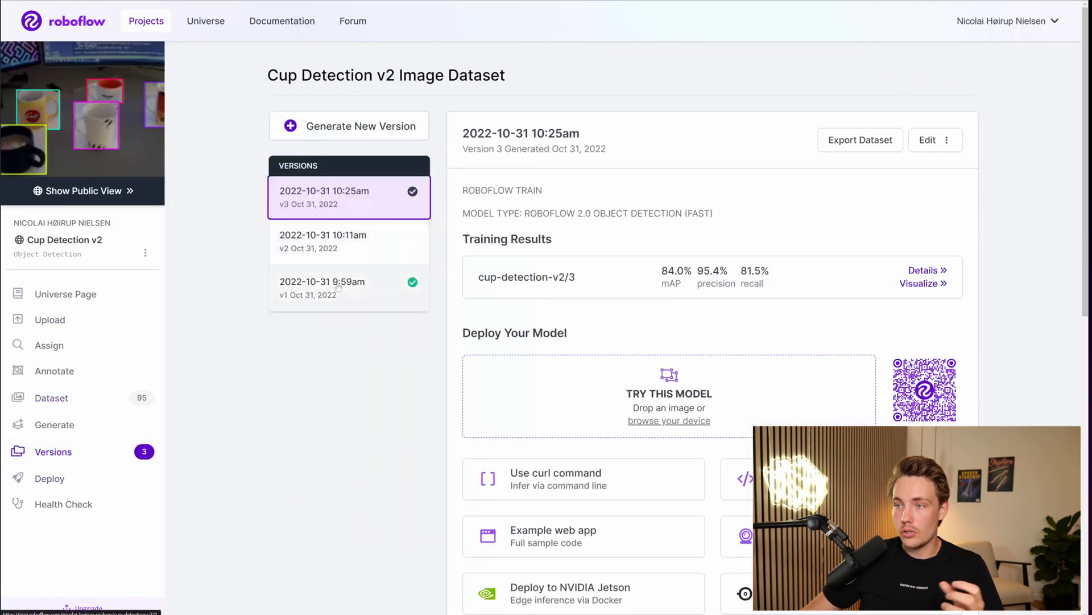
mouse_move(928, 140)
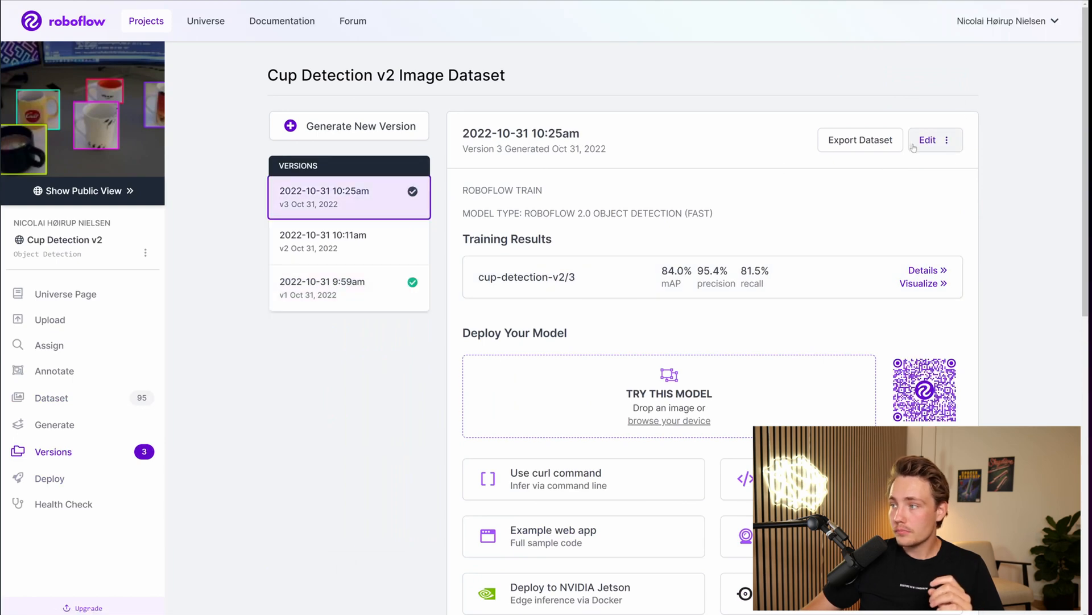
left_click(860, 140)
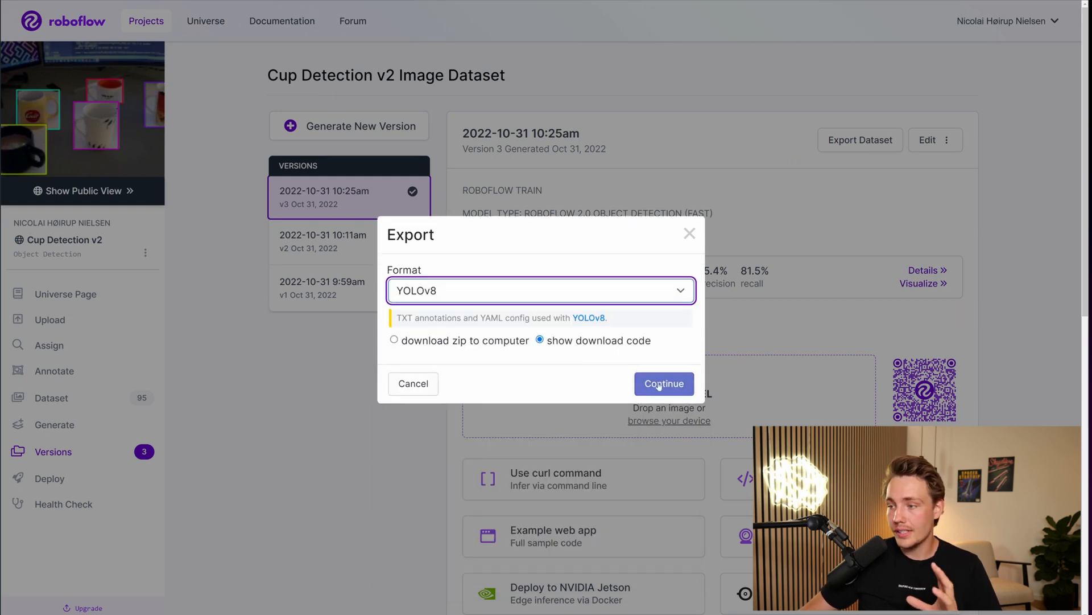
left_click(662, 384)
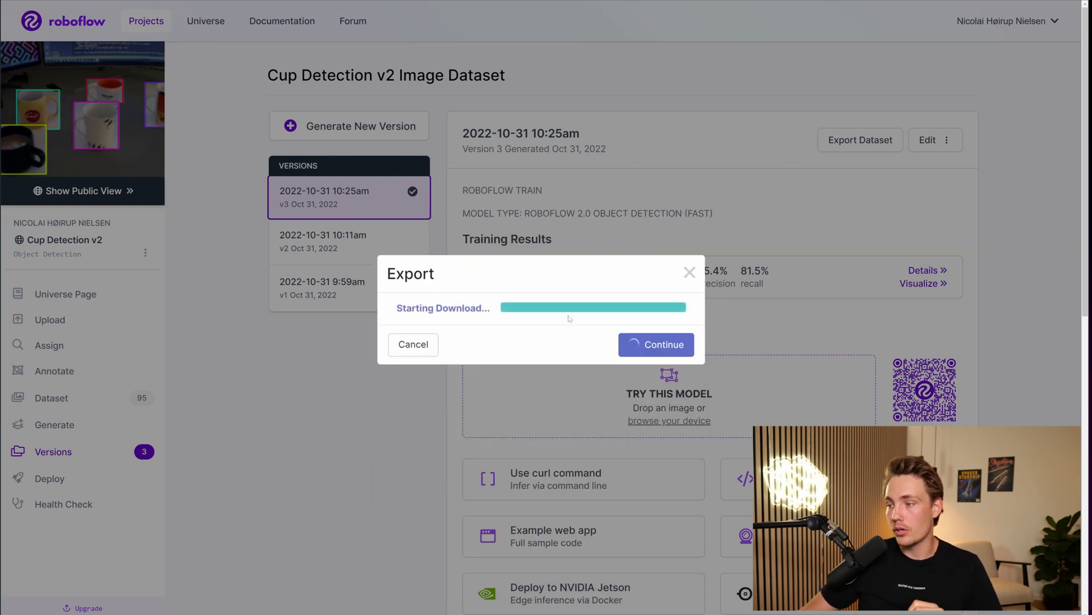
left_click(655, 344)
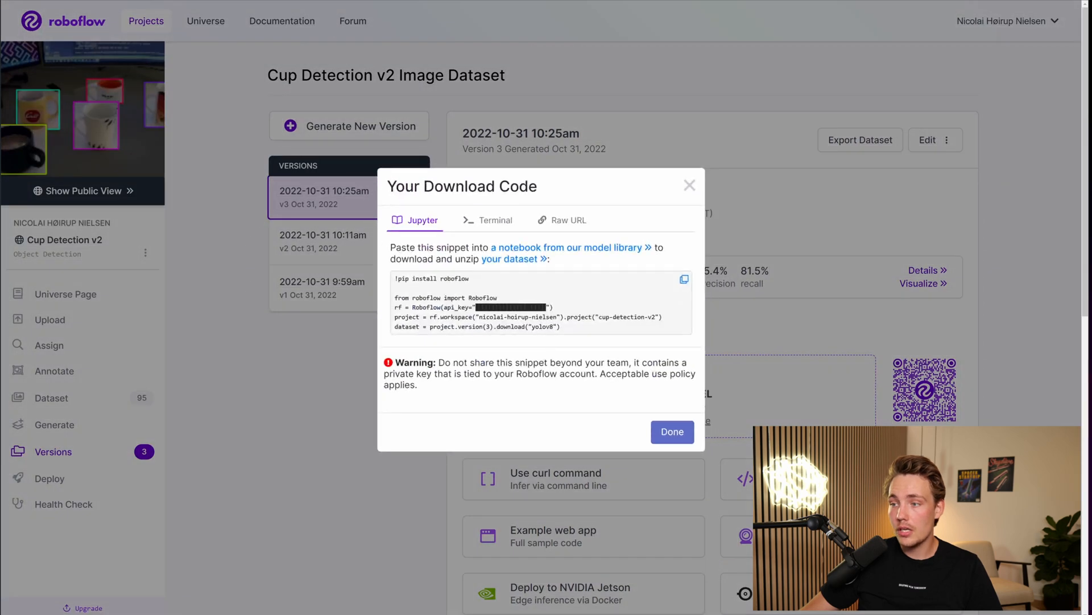
mouse_move(346, 89)
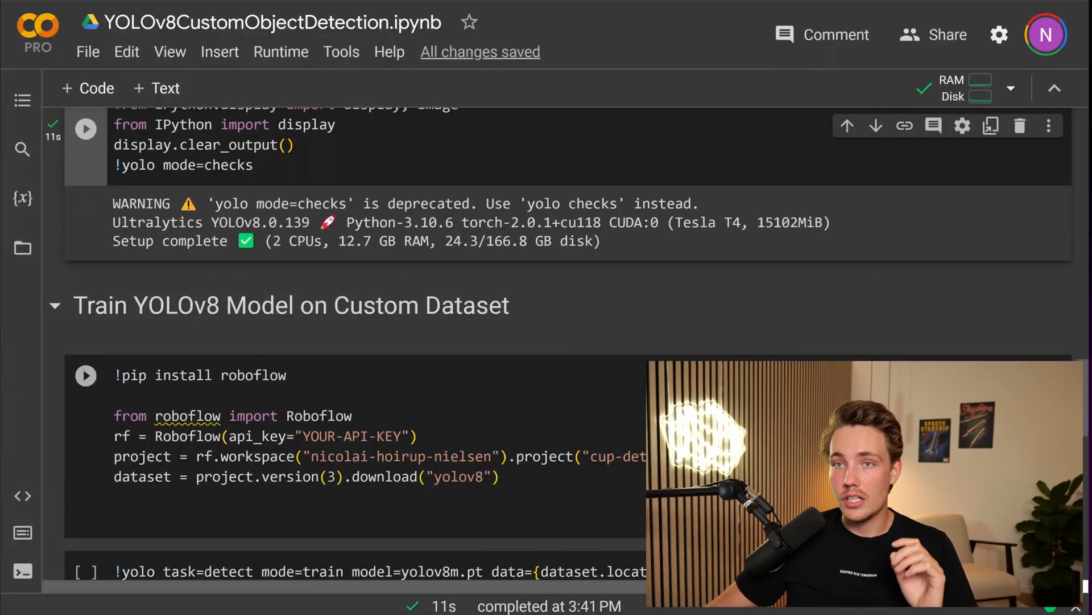
scroll("down", 3)
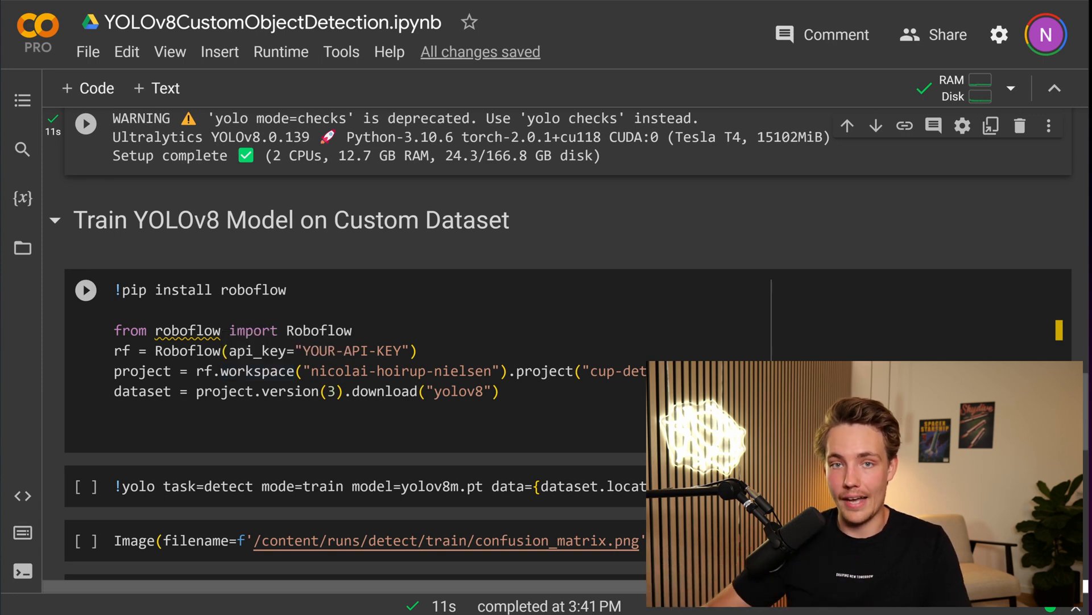
Run the Roboflow download cell and expand the Cup-Detection-v2-3 folder in the Files panel.
left_click(85, 291)
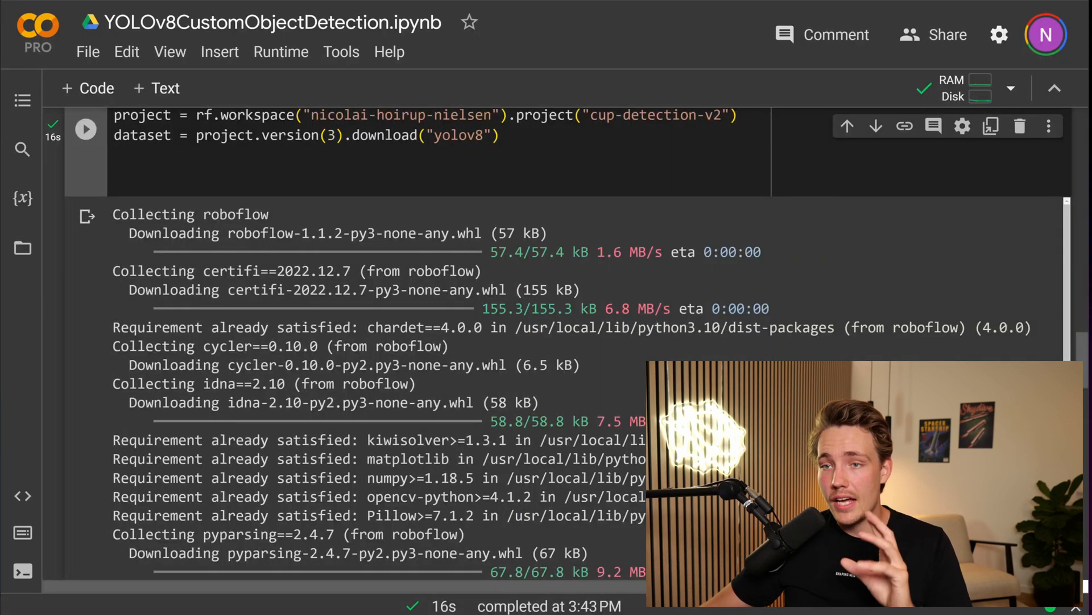
left_click(23, 248)
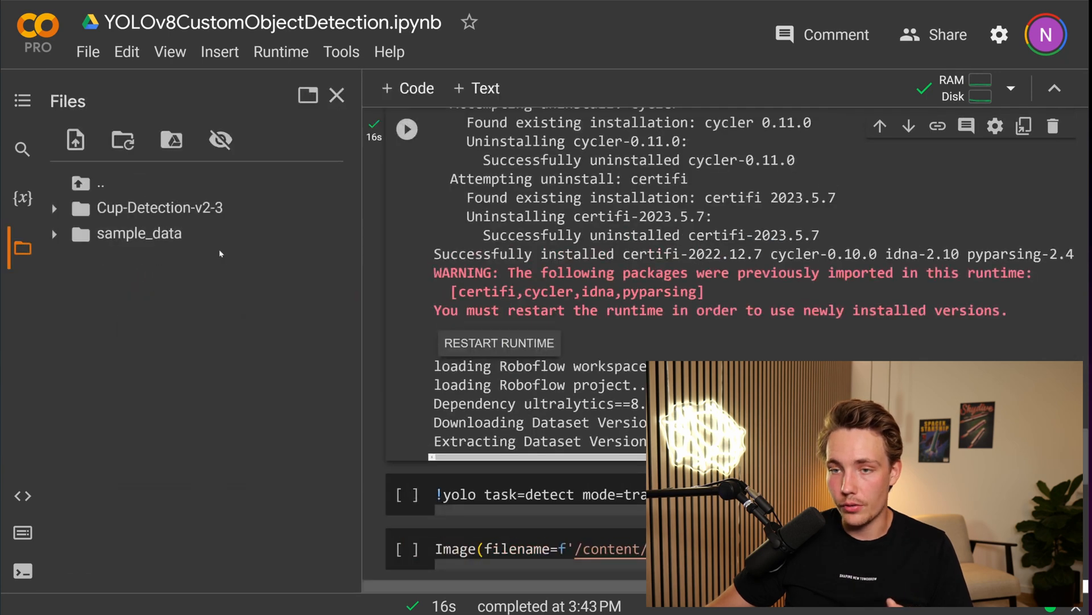
mouse_move(157, 207)
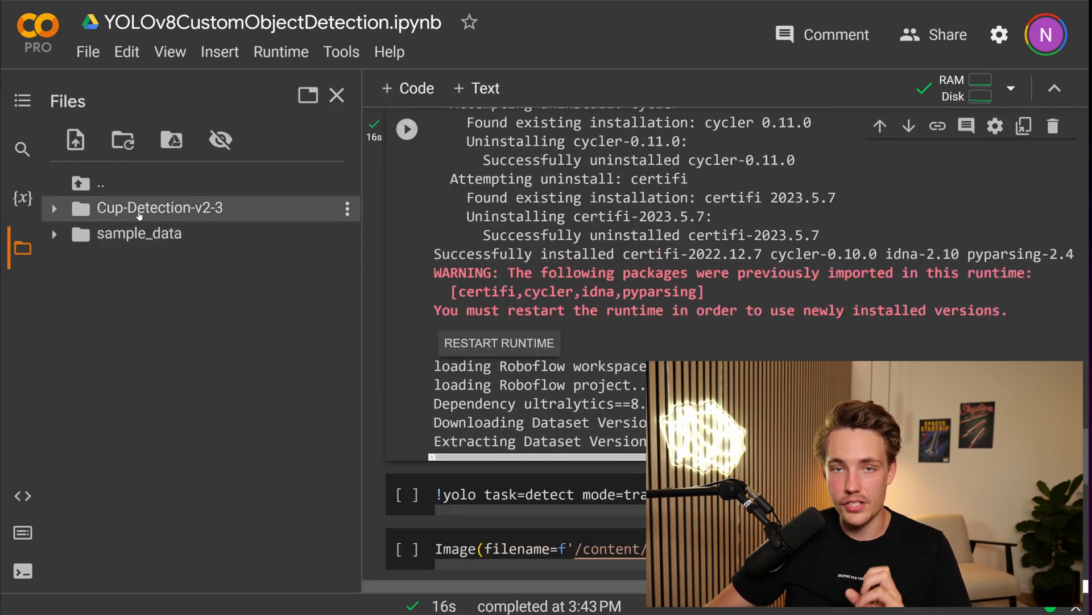
left_click(53, 207)
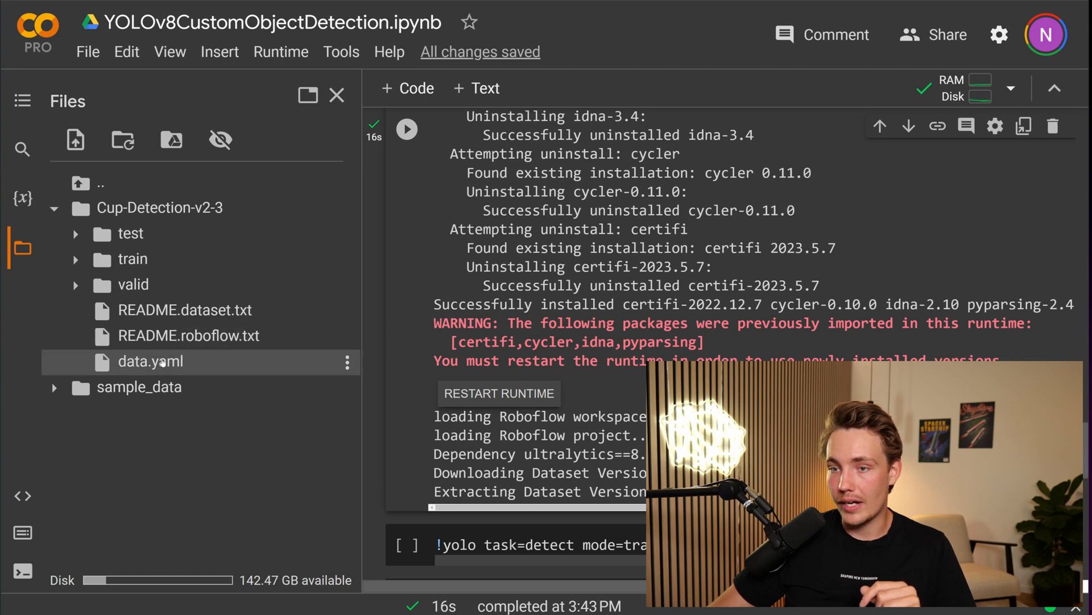
Edit data.yaml so test, train and val use absolute /content/Cup-Detection-v2-3 paths, val pointing at test/images.
double_click(149, 361)
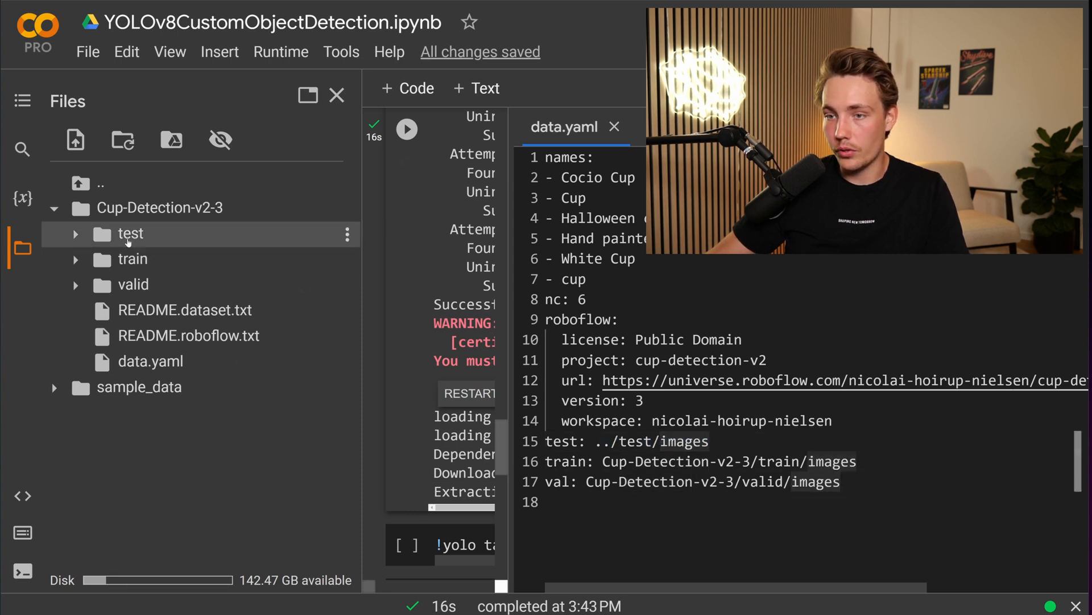
left_click(75, 233)
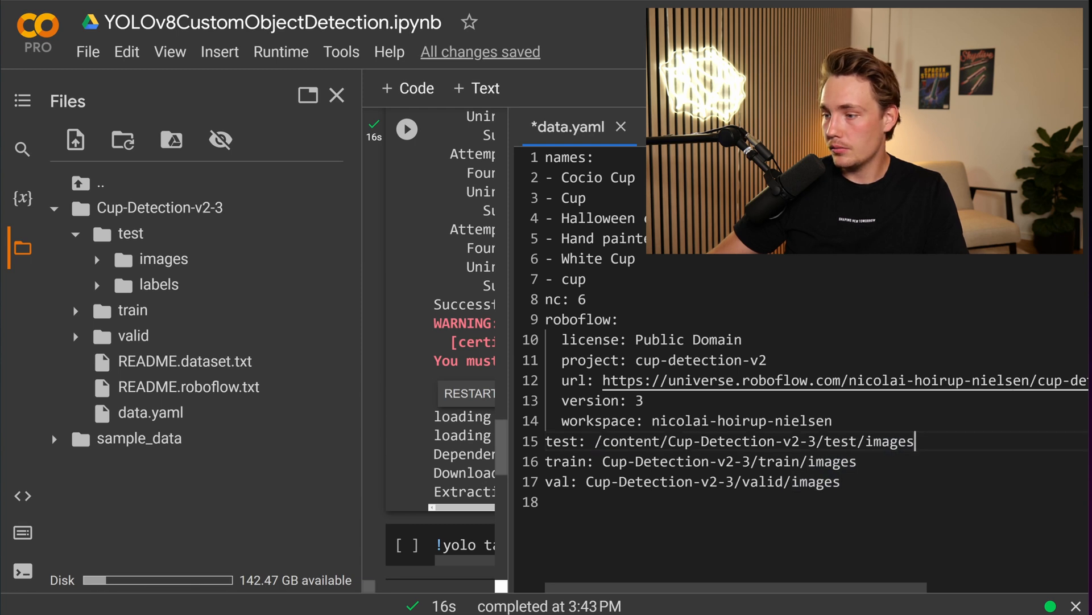
double_click(729, 461)
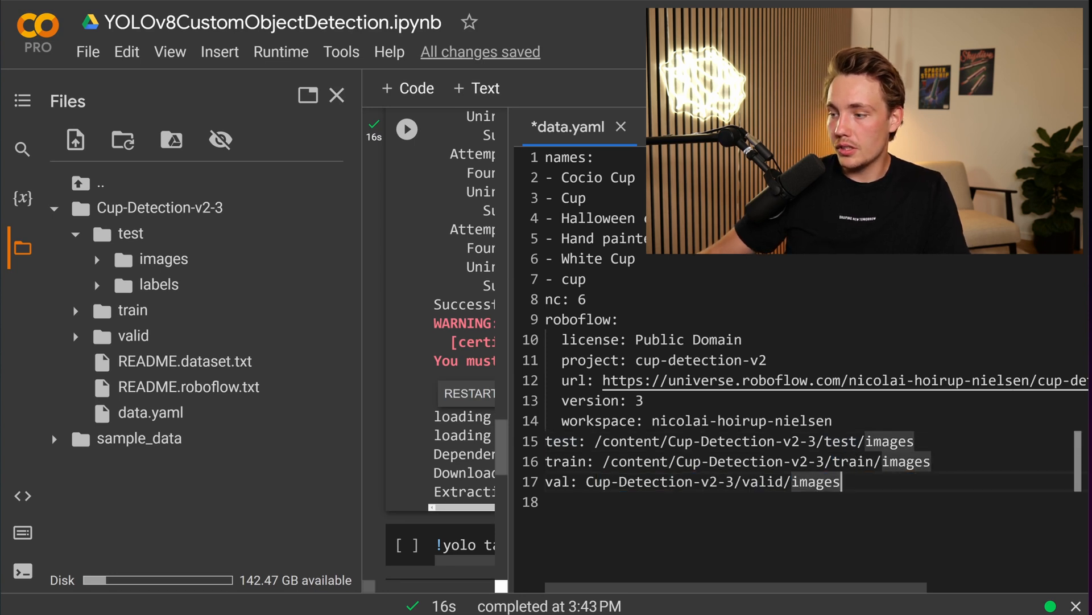
type("/content/Cup-Detection-v2-3/test/images")
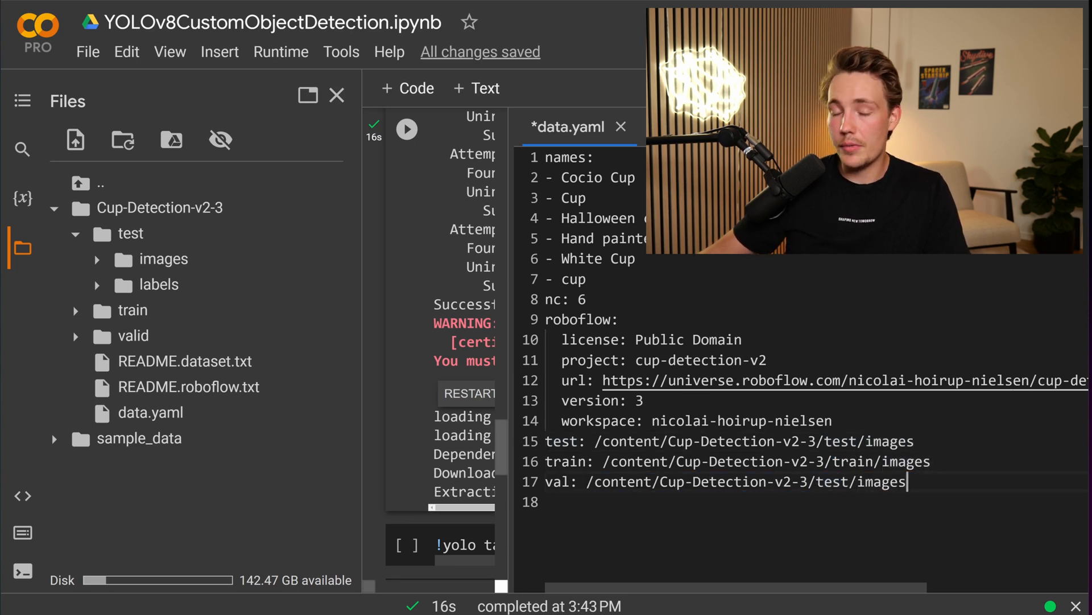
double_click(833, 482)
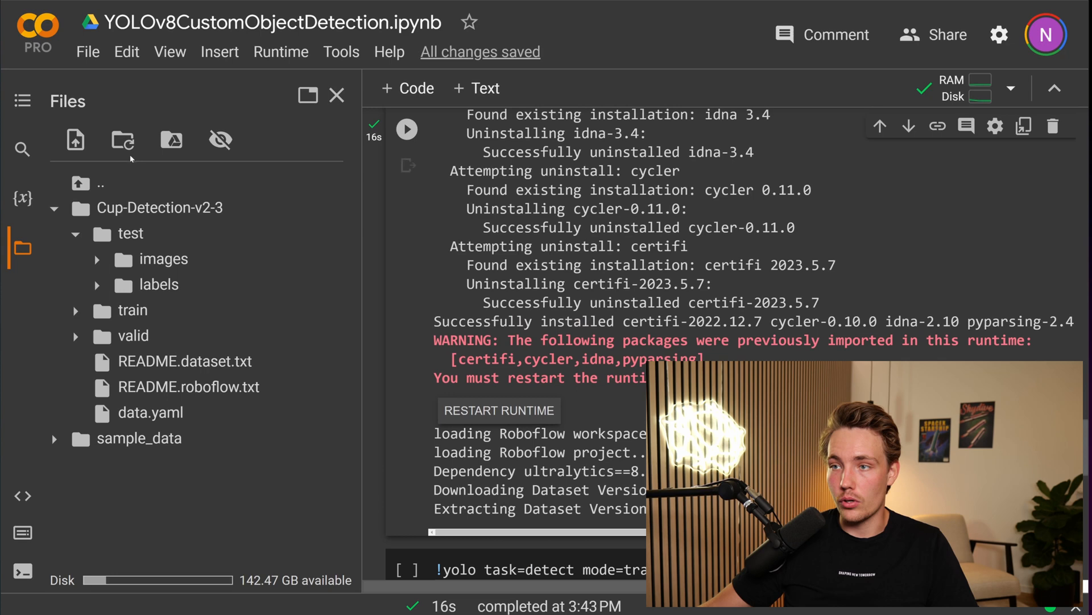
Close the Files panel and run YOLOv8m detect training for 20 epochs at image size 640.
left_click(337, 96)
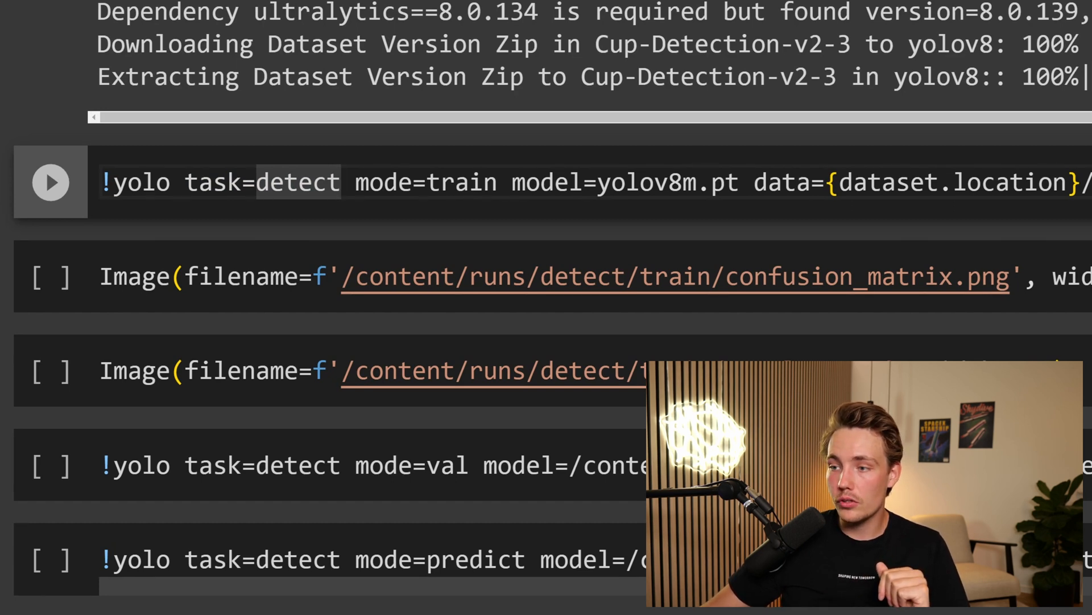
double_click(644, 182)
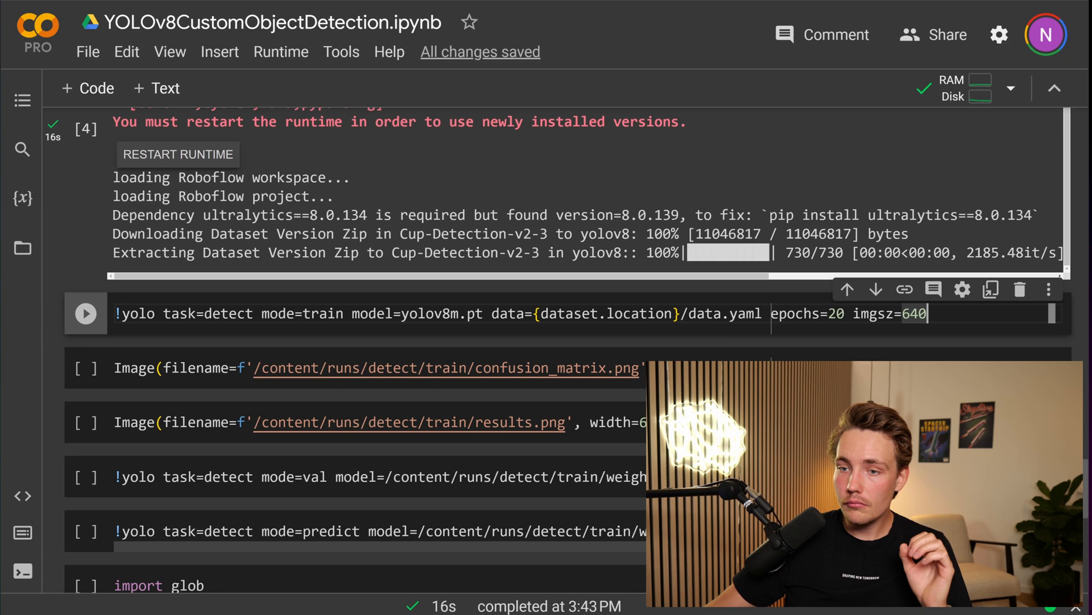
left_click(85, 314)
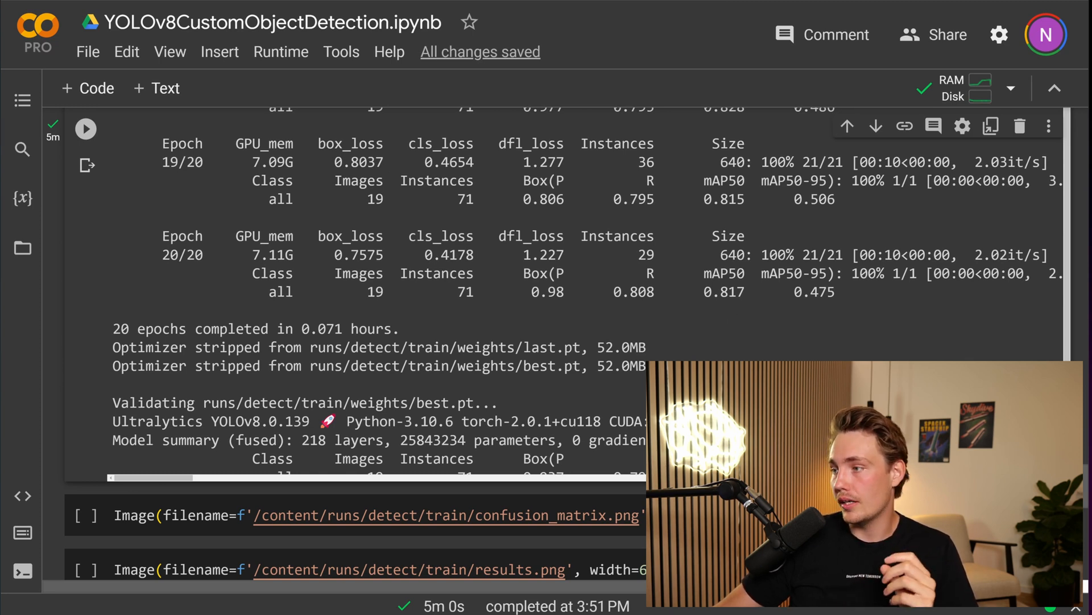
mouse_move(841, 288)
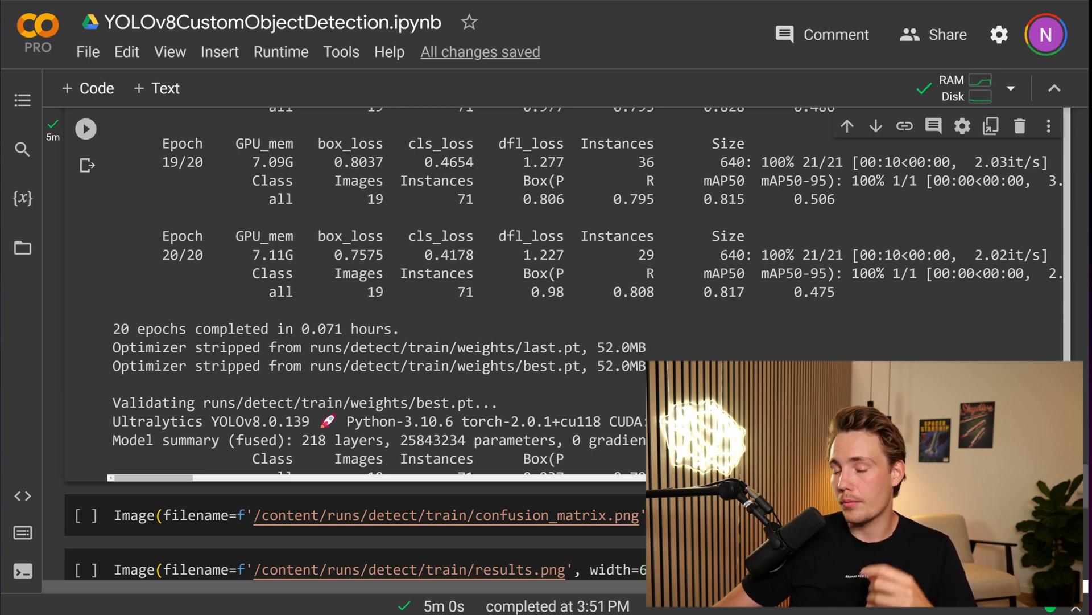
Locate best.pt under runs/detect/train/weights in the Files panel and download it.
left_click(23, 248)
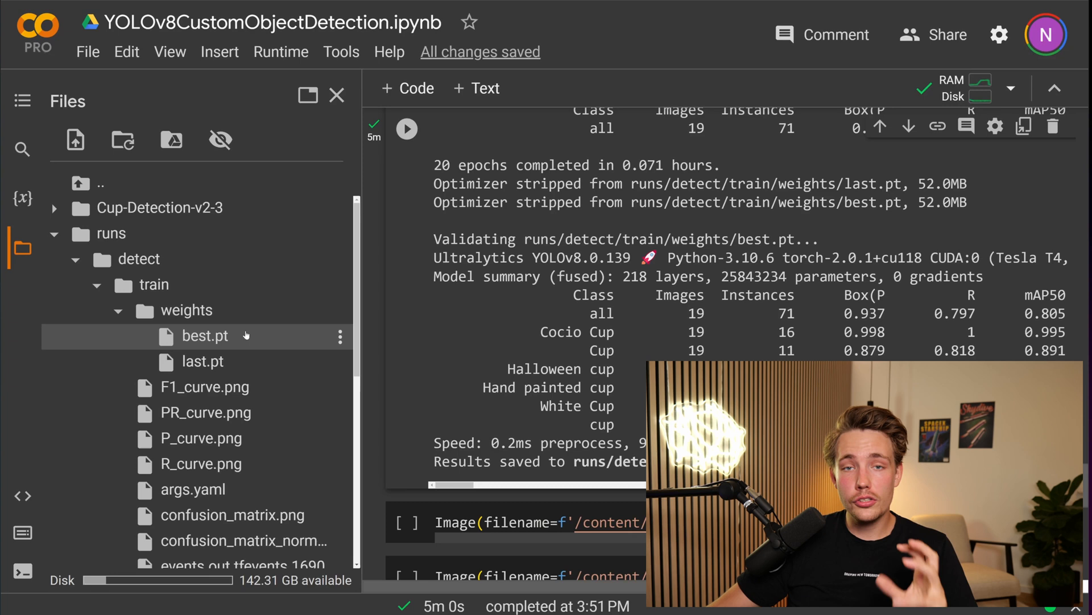
left_click(340, 335)
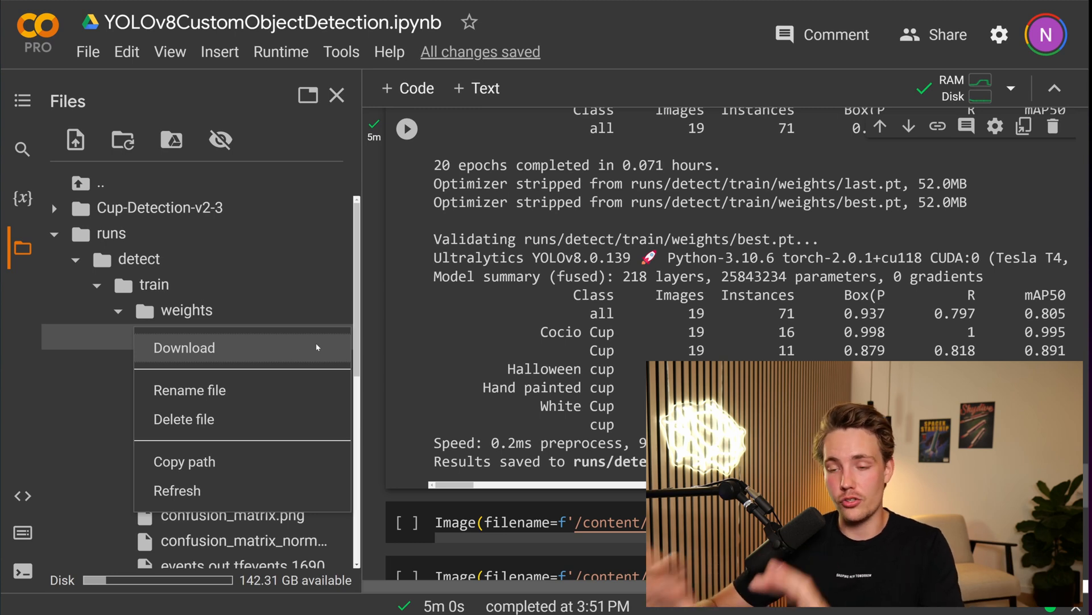
left_click(337, 96)
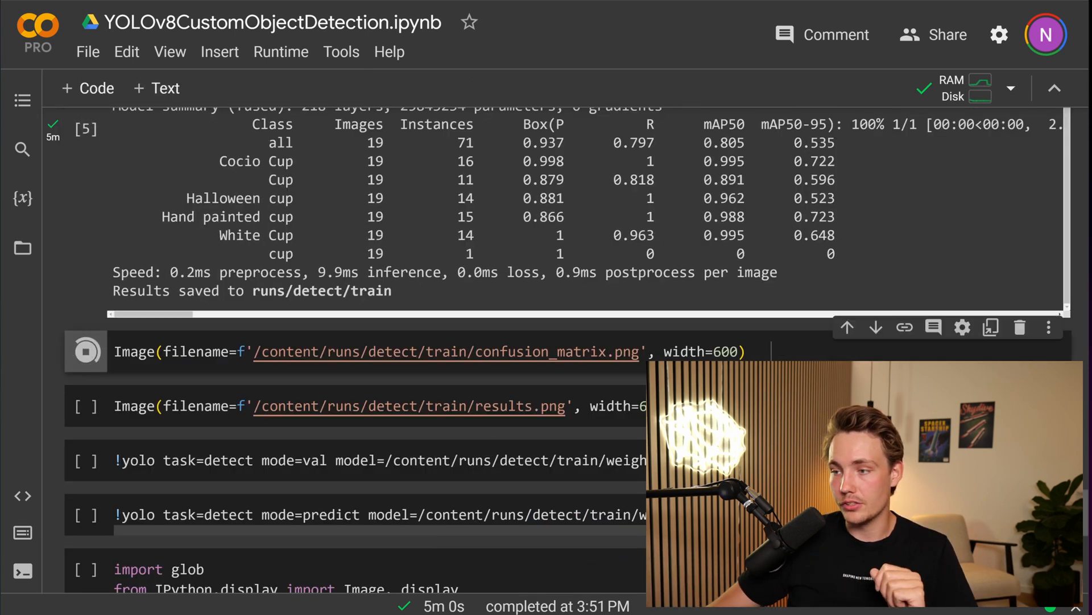
Display confusion_matrix.png and then results.png with the loss, precision, recall and mAP50 curves.
left_click(86, 352)
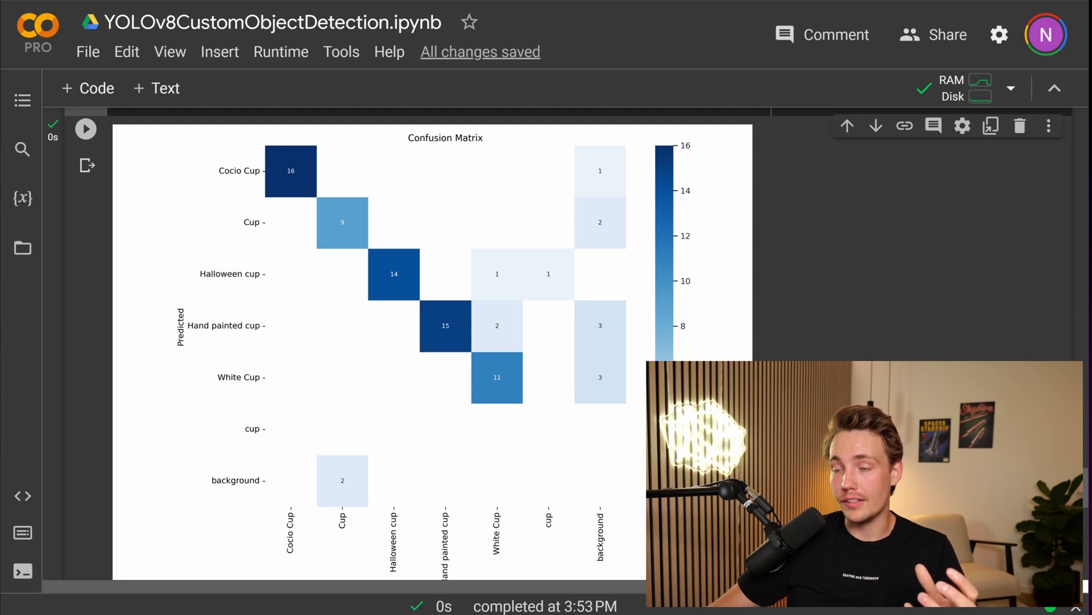
scroll("down", 3)
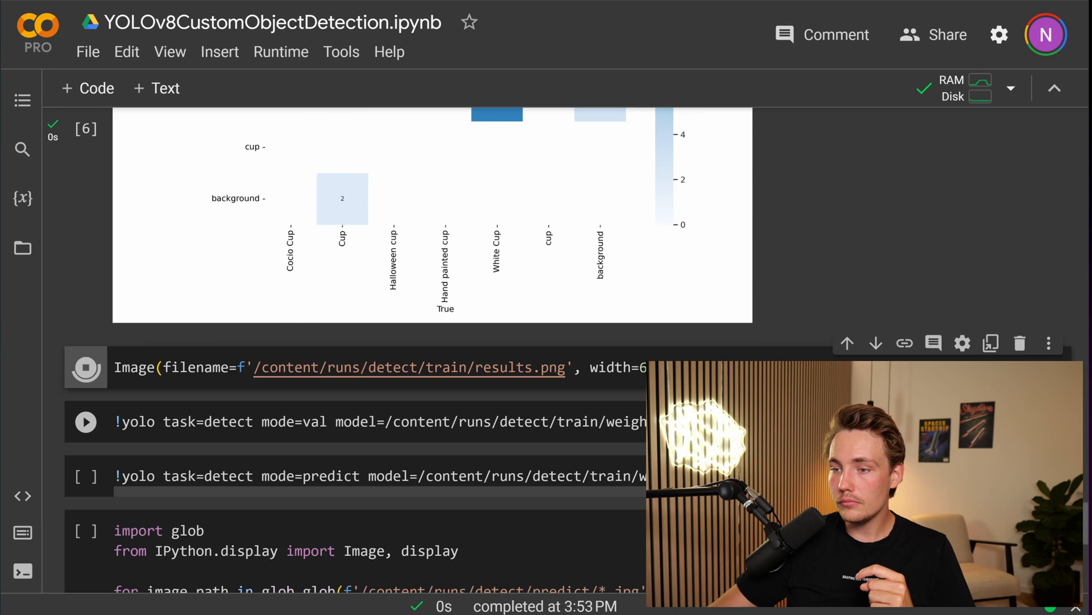
left_click(86, 179)
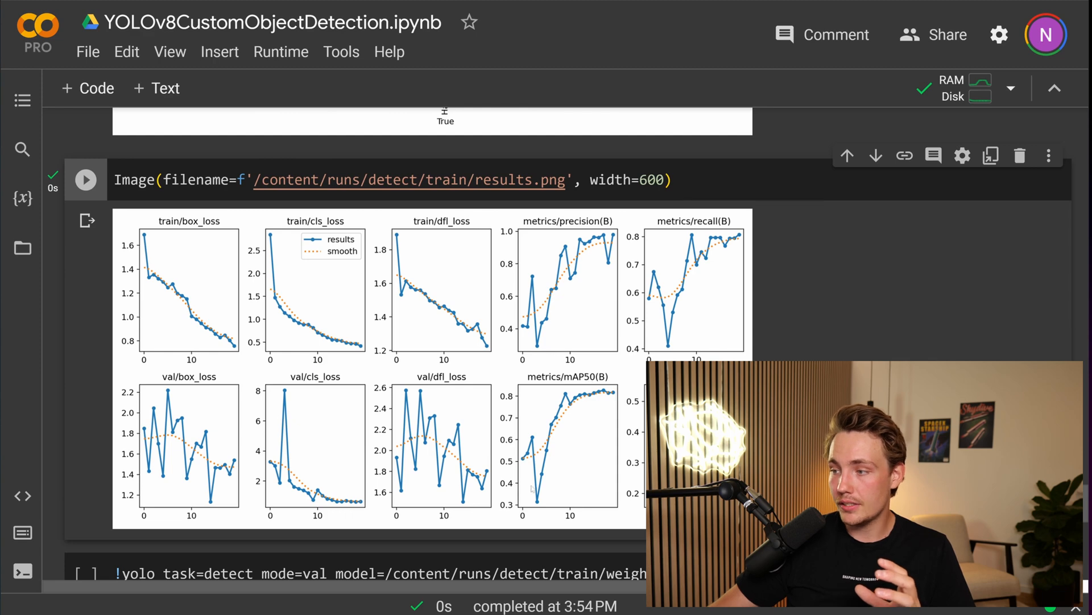
scroll("down", 3)
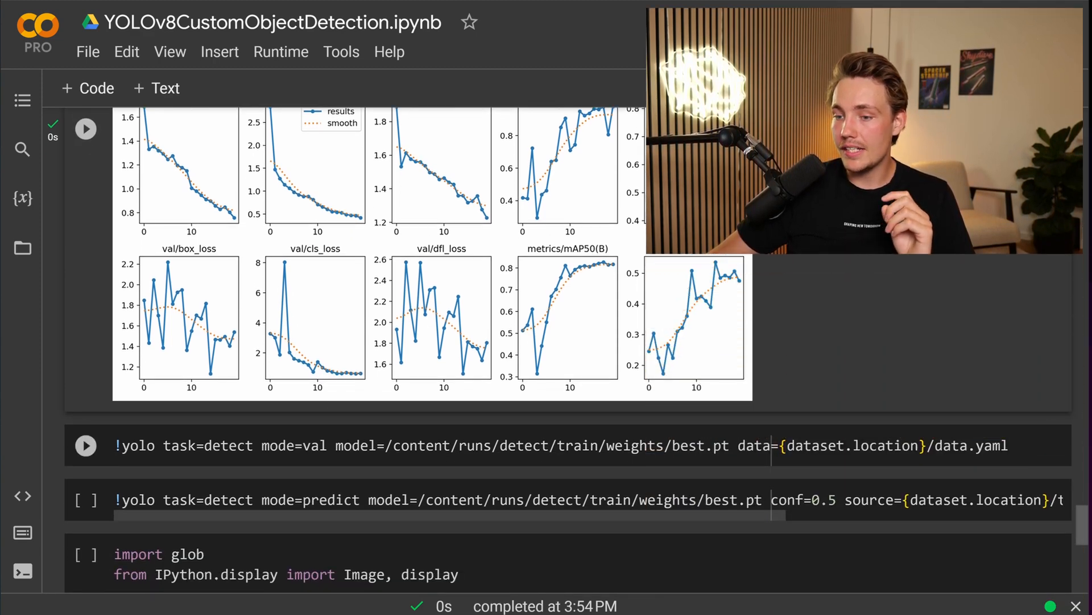
Validate best weights, then predict cups on test images at conf=0.5 into runs/detect/predict.
left_click(85, 445)
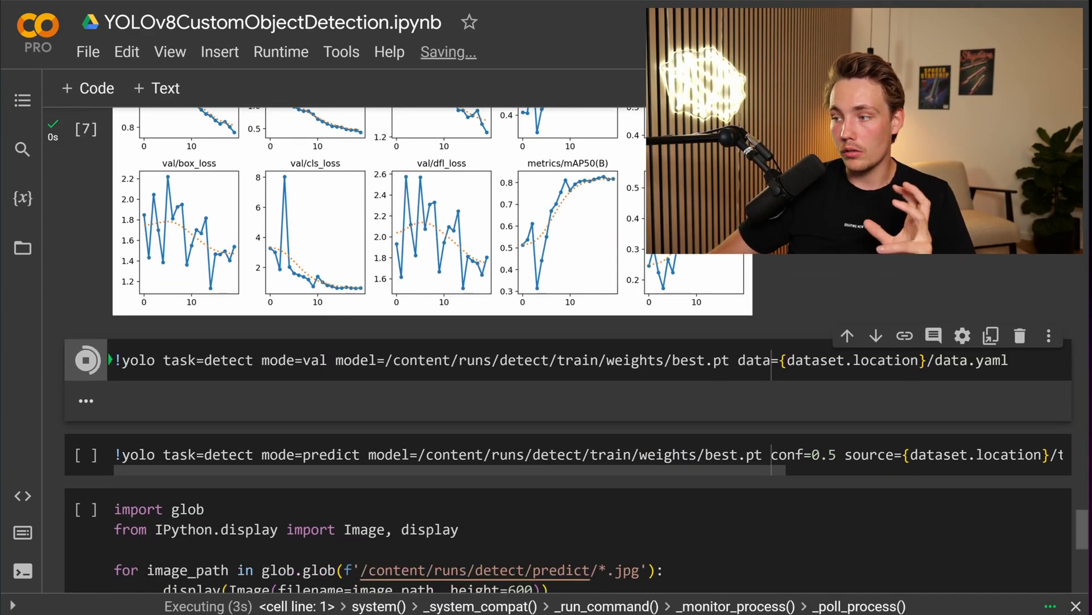
double_click(702, 360)
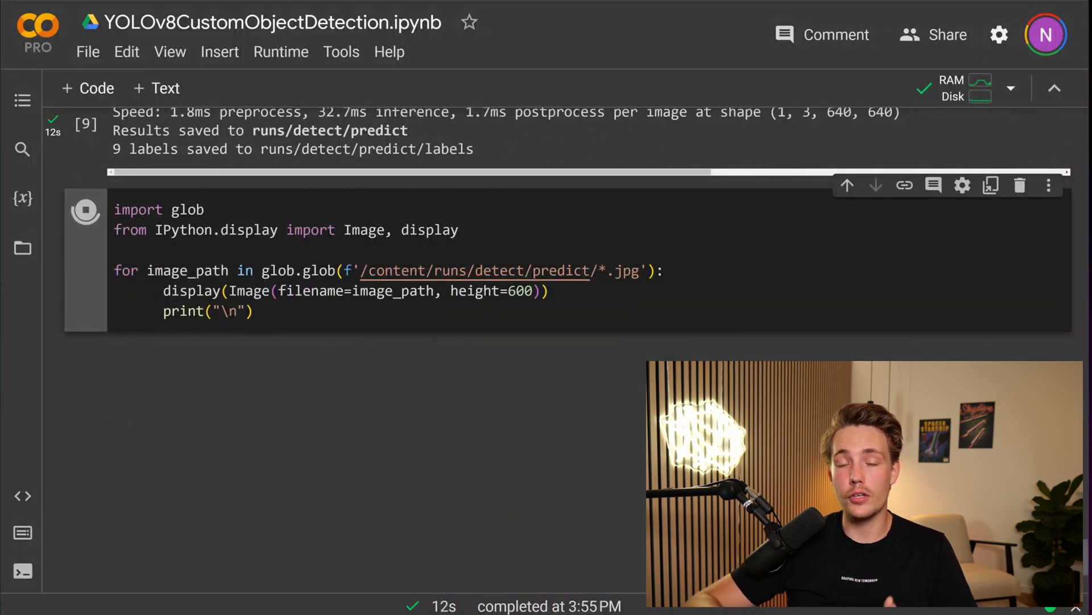
Display predicted test images with labelled boxes, e.g. Cocio Cup 0.88, White Cup 0.88.
left_click(84, 209)
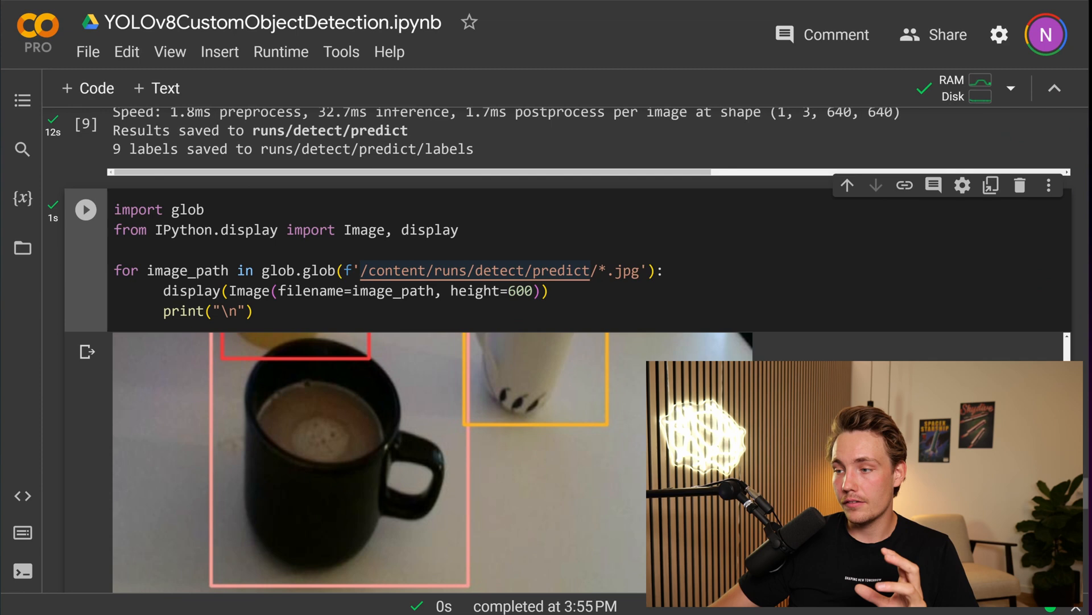
scroll("down", 3)
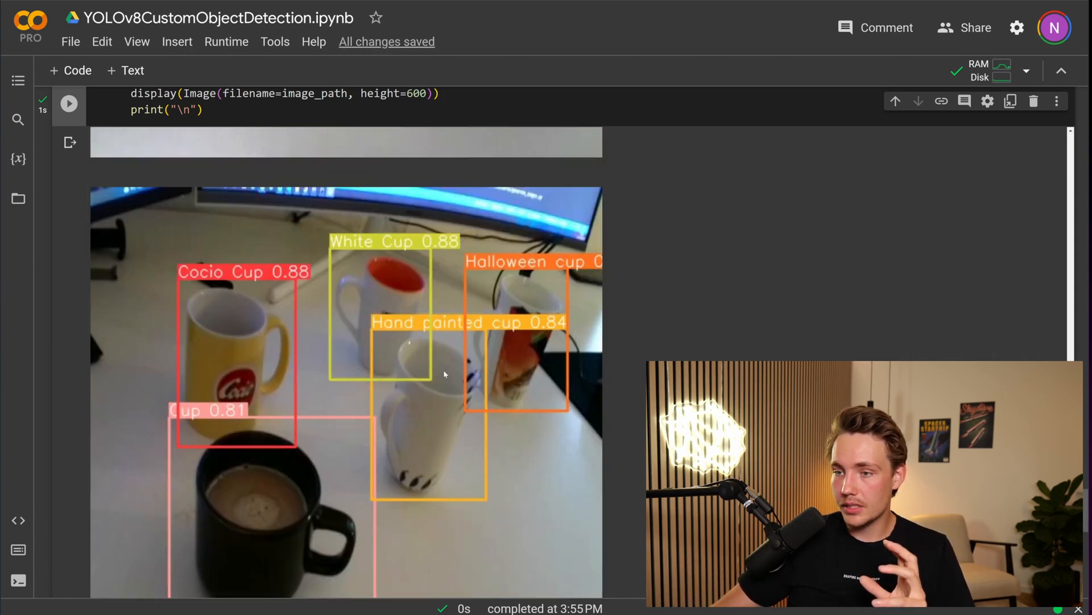
scroll("down", 3)
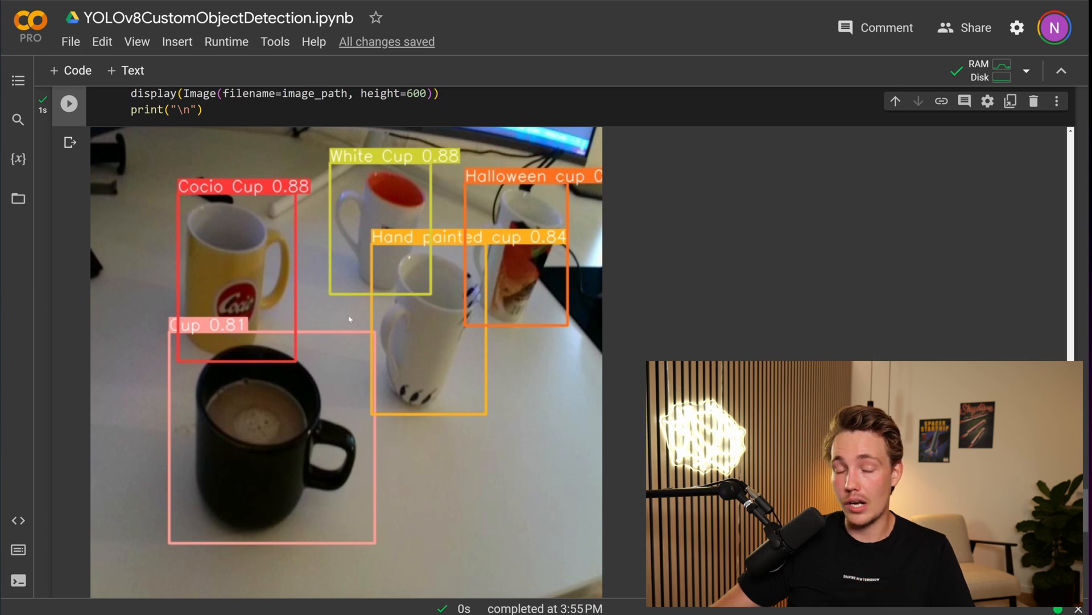